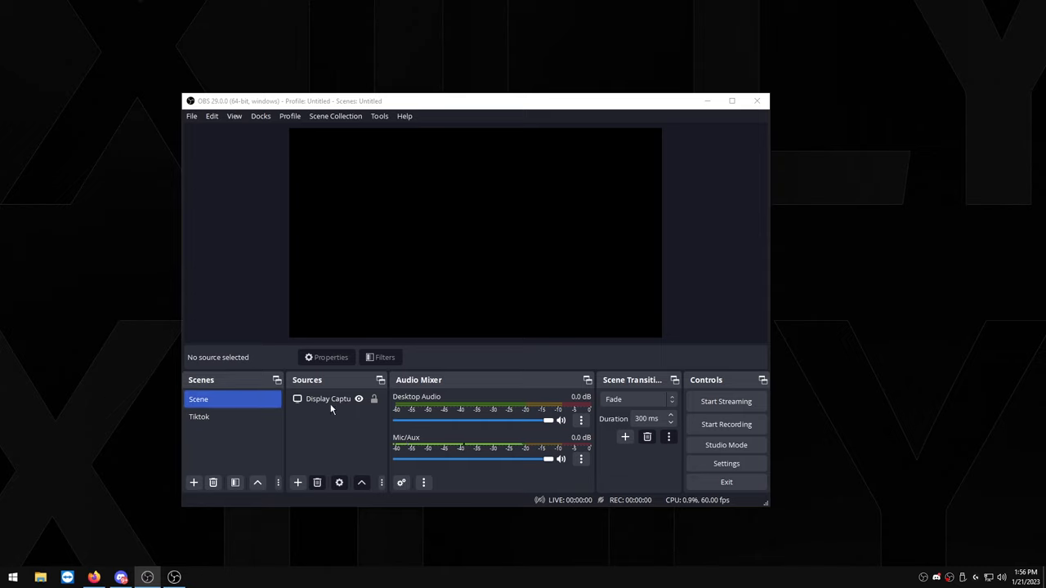
# - Set Output Mode to Advanced and bring up the Replay Buffer options
pyautogui.click(725, 463)
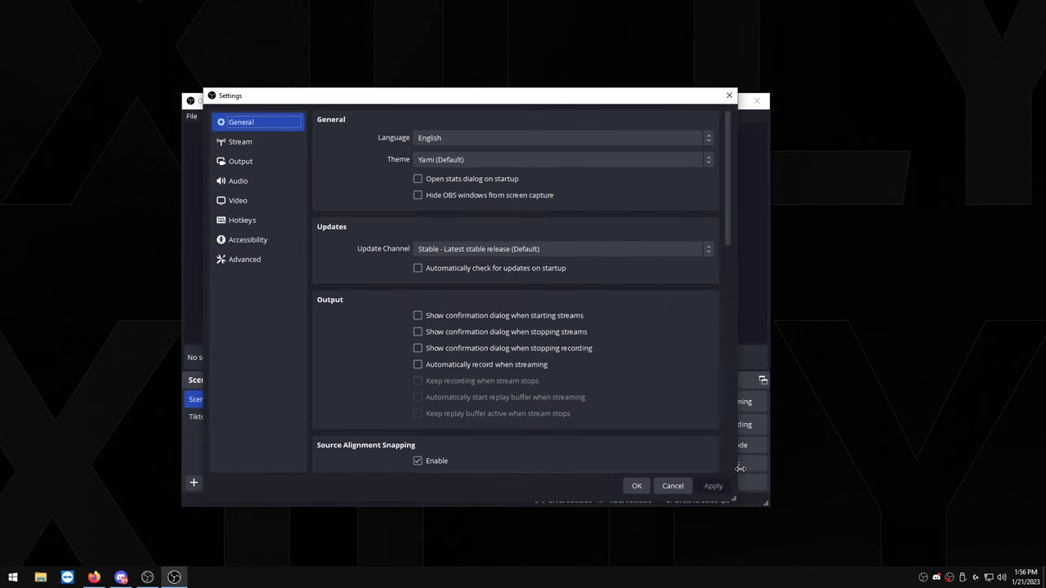
pyautogui.click(240, 161)
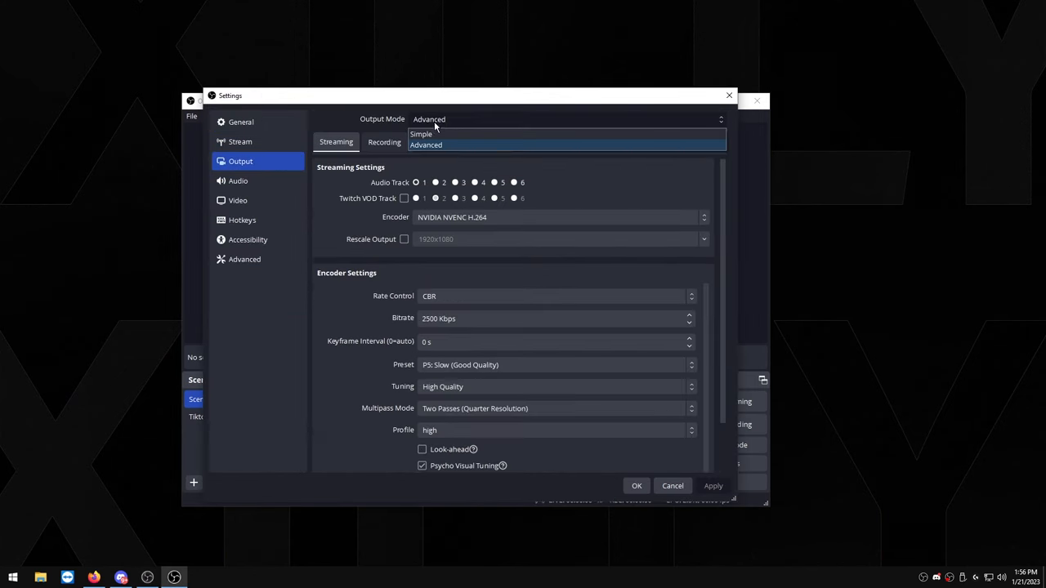
pyautogui.moveTo(440, 145)
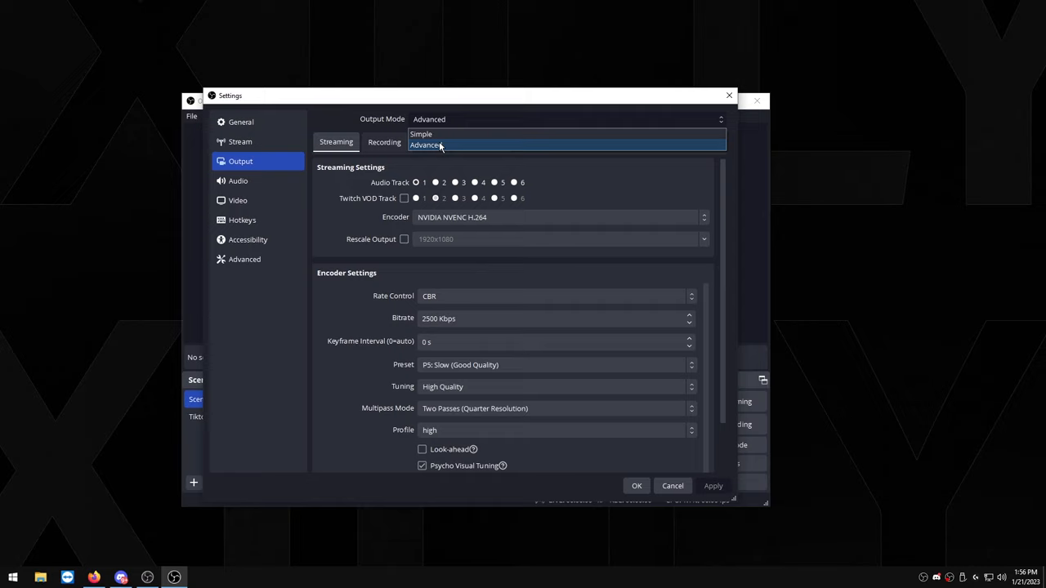
pyautogui.click(426, 144)
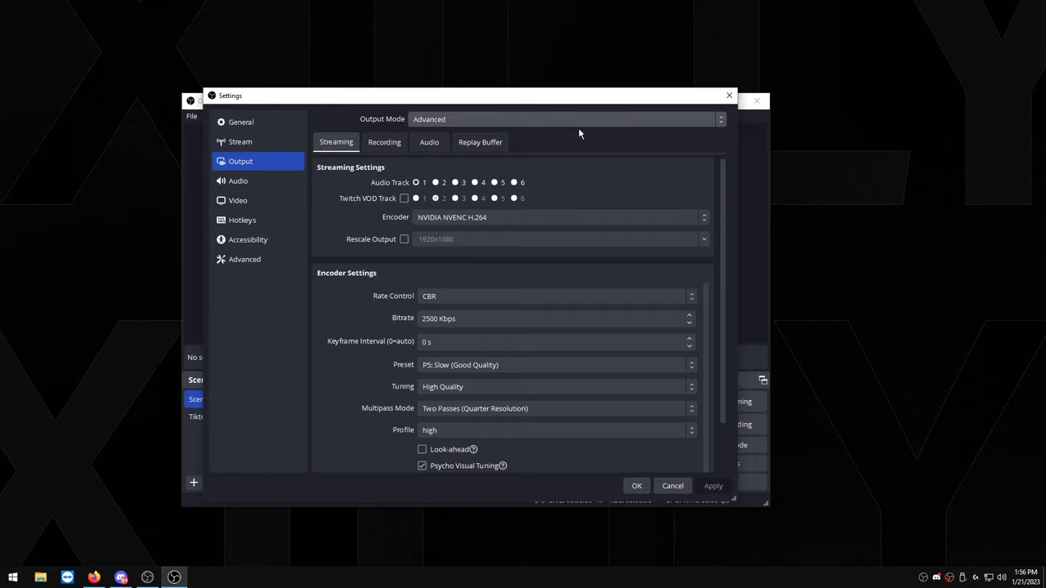
pyautogui.click(479, 141)
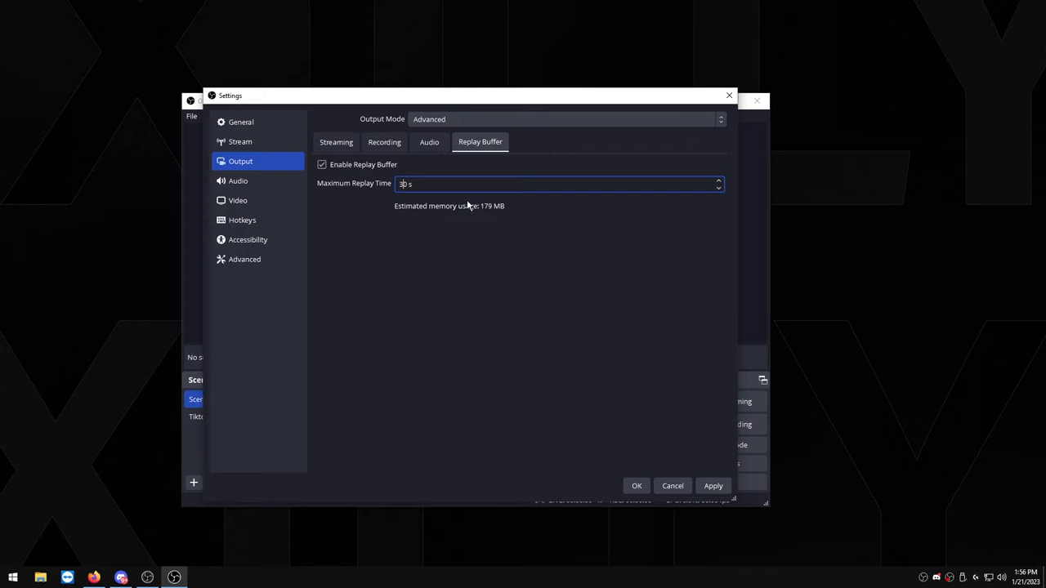
pyautogui.moveTo(422, 262)
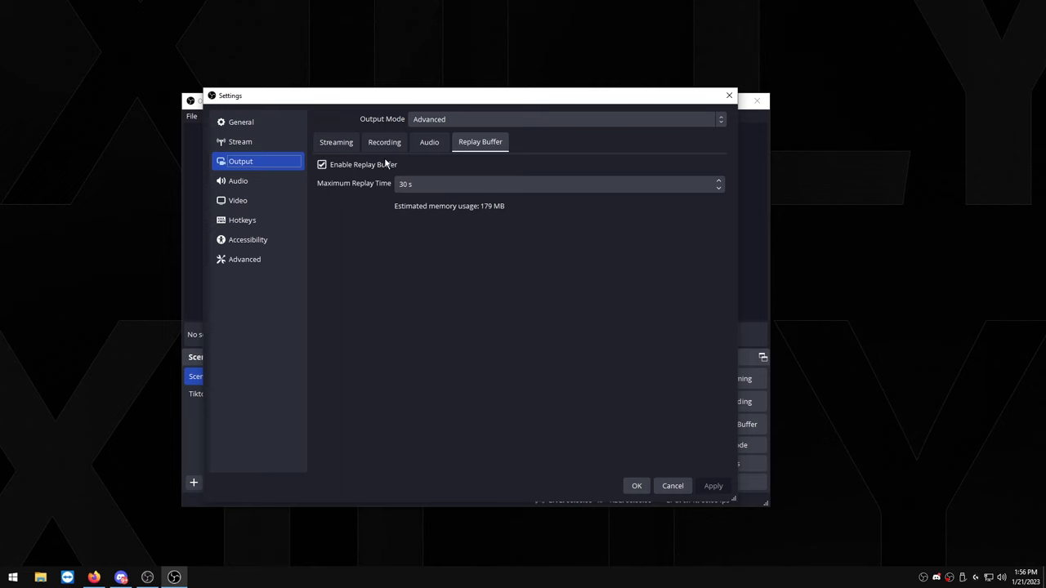
# - Review the recording settings: D:/VIDEOS path, mp4 format, CBR at 50000 Kbps
pyautogui.click(383, 141)
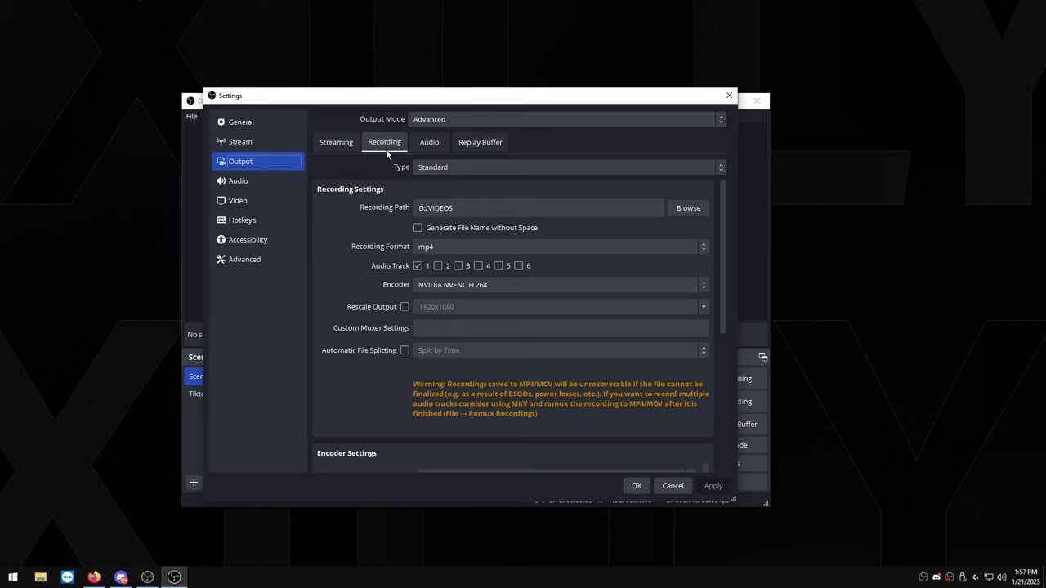
pyautogui.moveTo(564, 238)
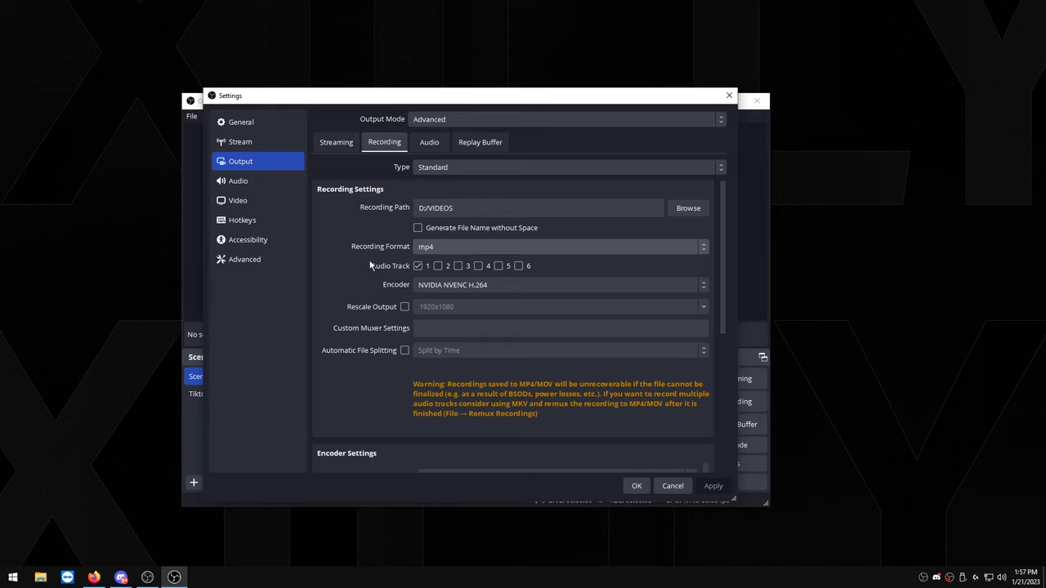
pyautogui.moveTo(480, 225)
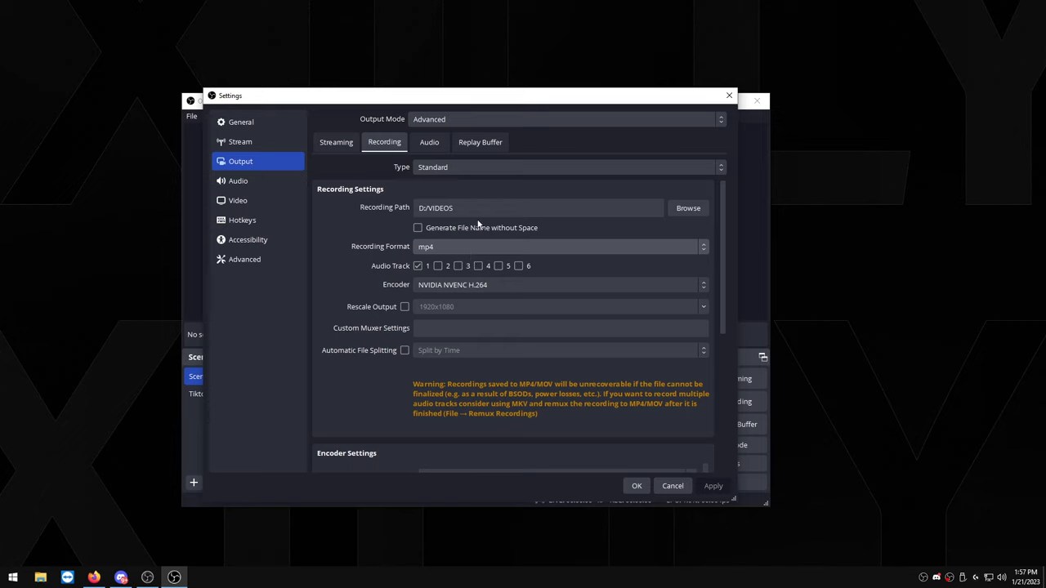
pyautogui.moveTo(342, 293)
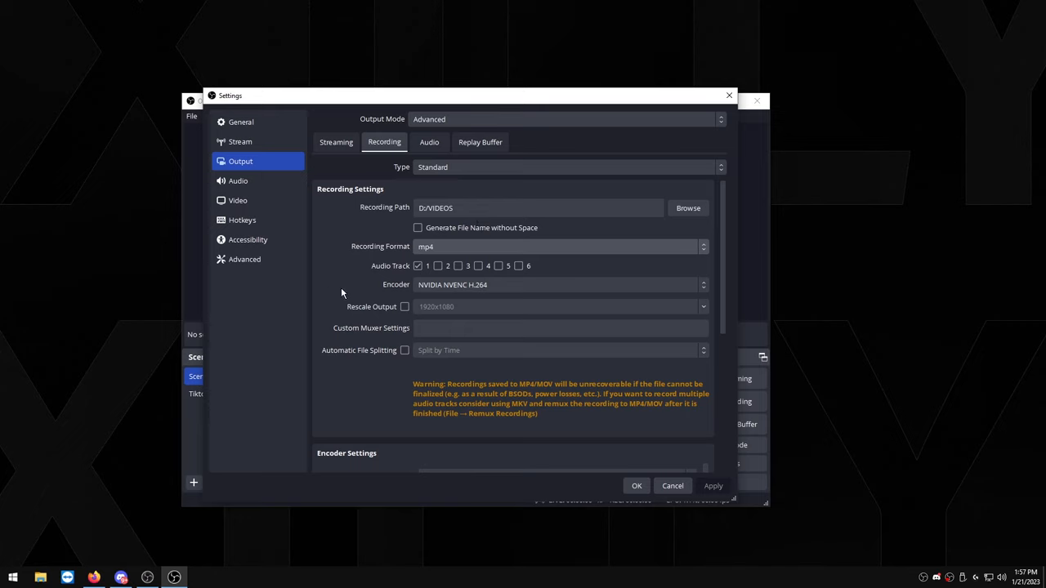
pyautogui.scroll(-3)
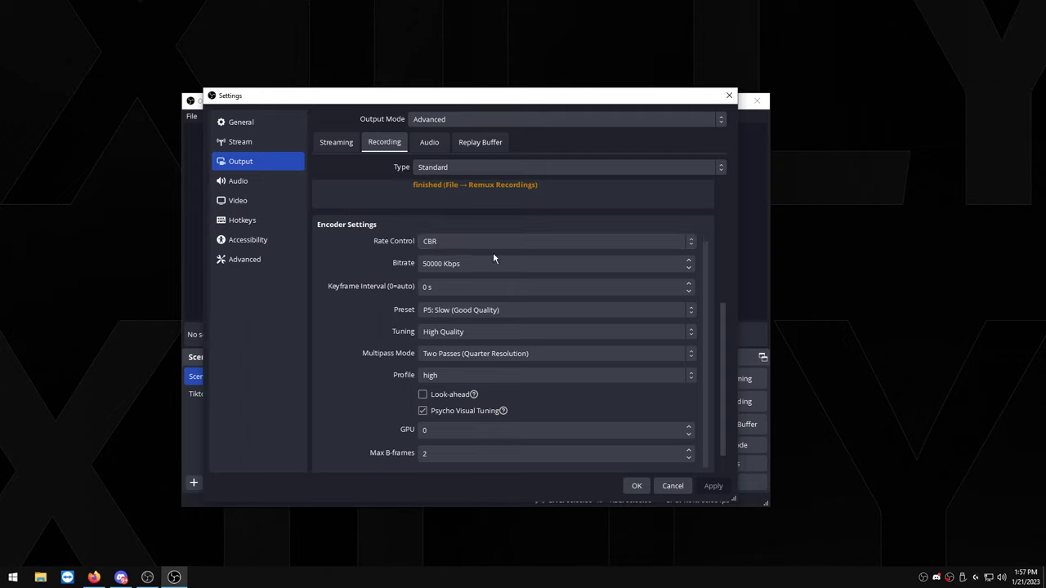
pyautogui.click(555, 263)
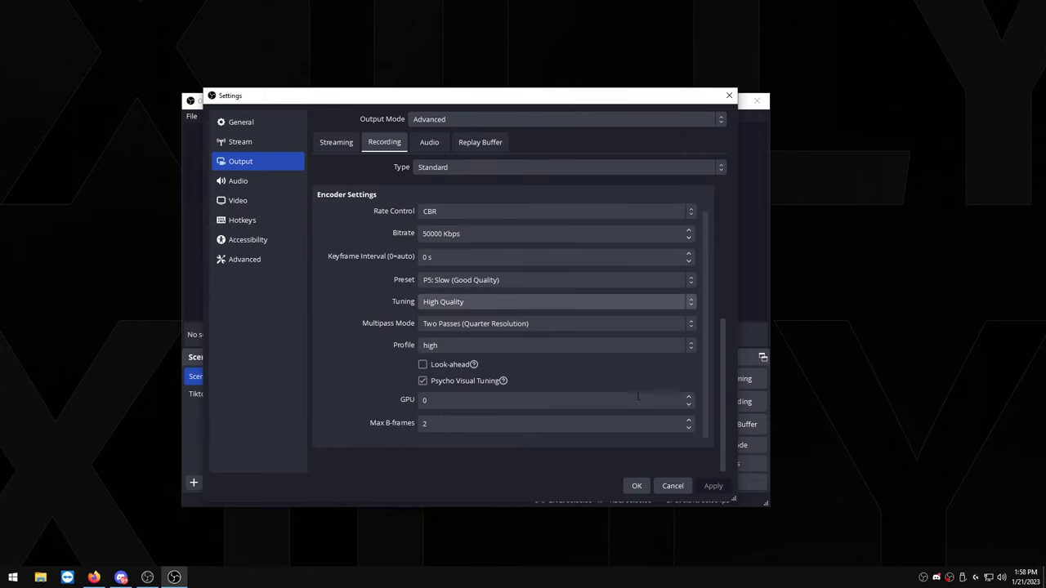
pyautogui.click(237, 200)
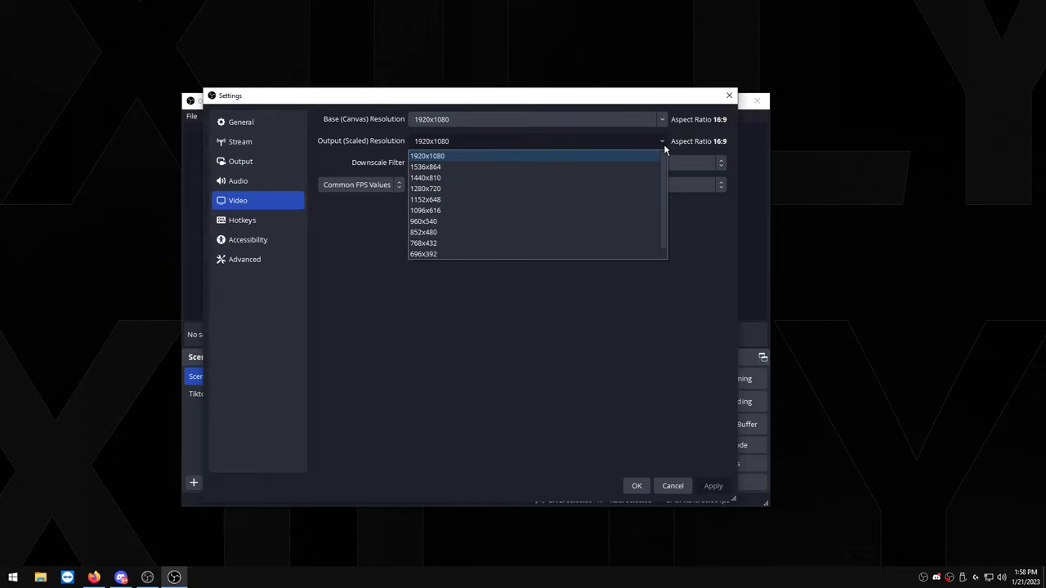
pyautogui.moveTo(680, 153)
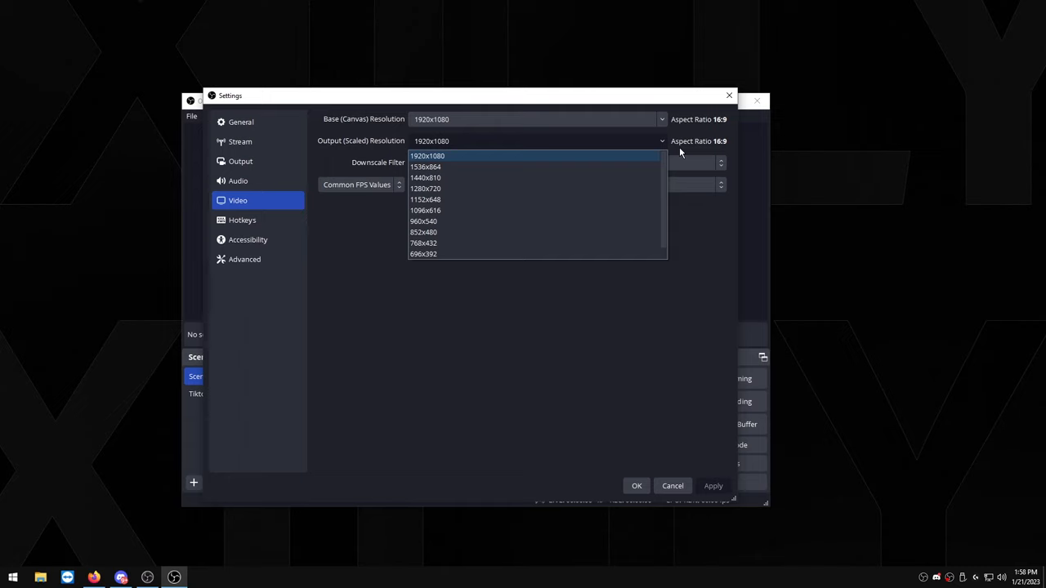
# - Set output resolution 1920x1080 with Lanczos filter and 60 FPS, and apply
pyautogui.click(425, 188)
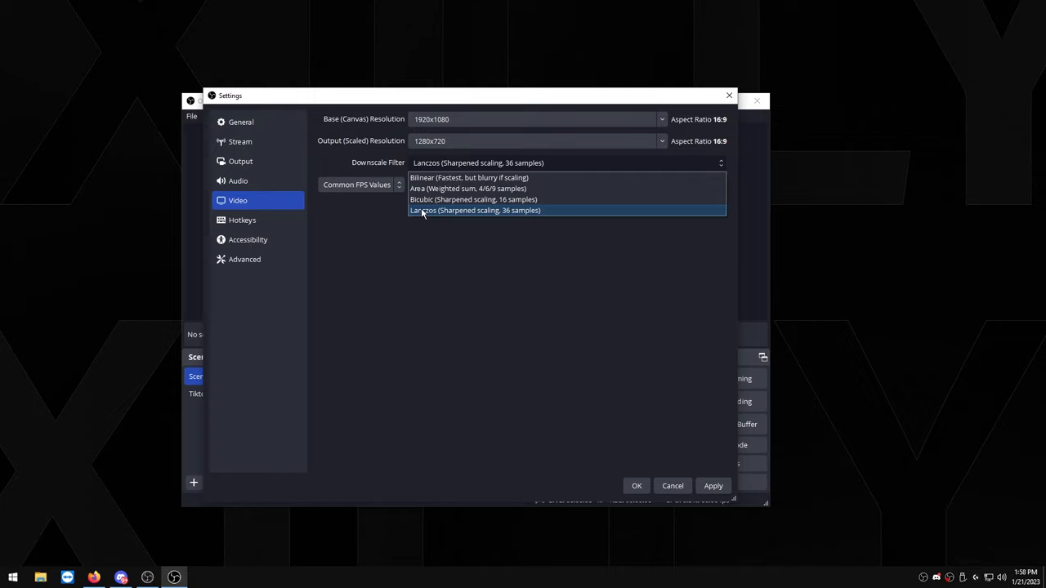
pyautogui.click(474, 210)
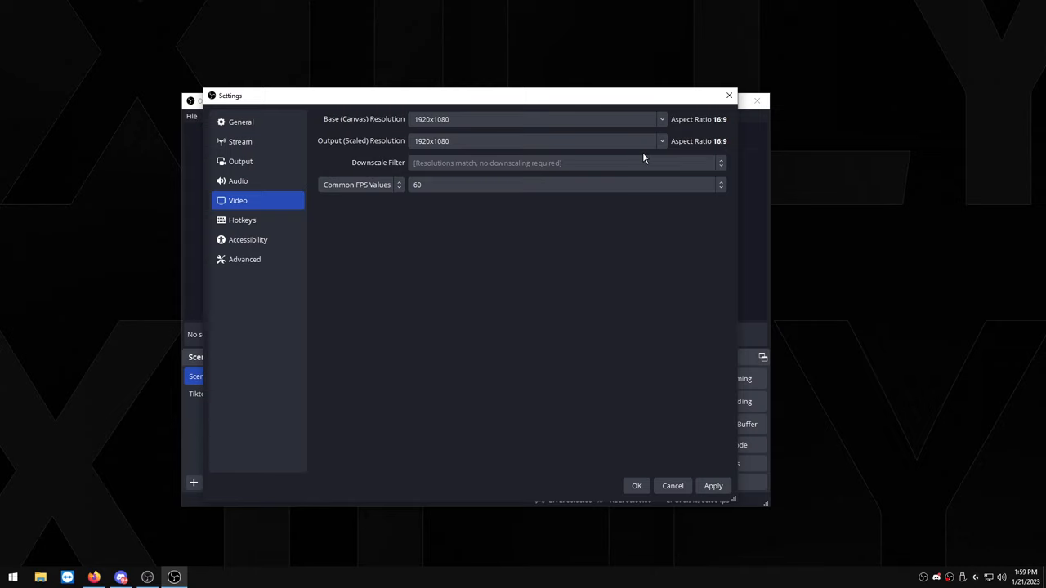
pyautogui.click(563, 183)
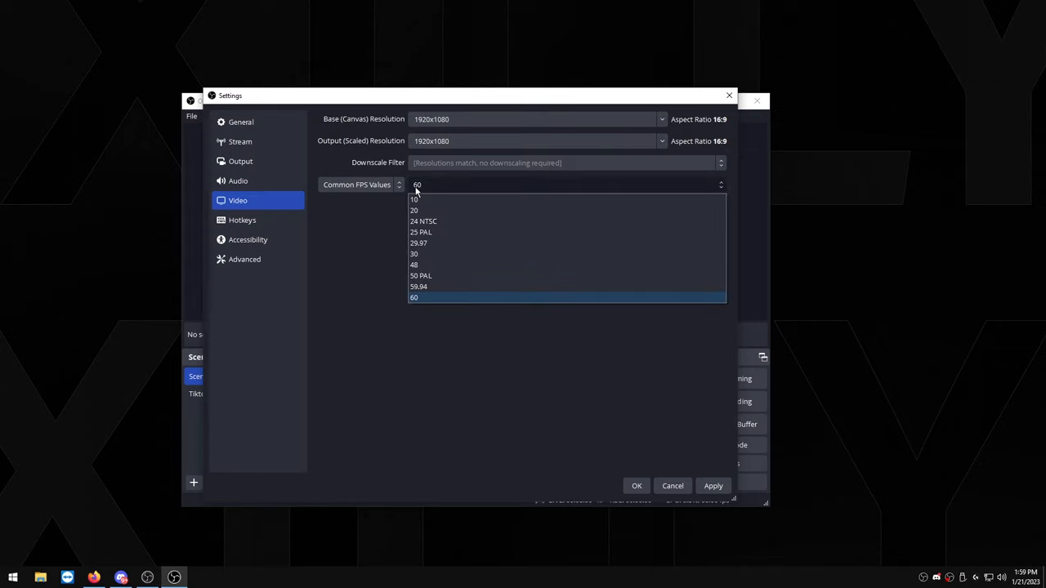
pyautogui.click(413, 296)
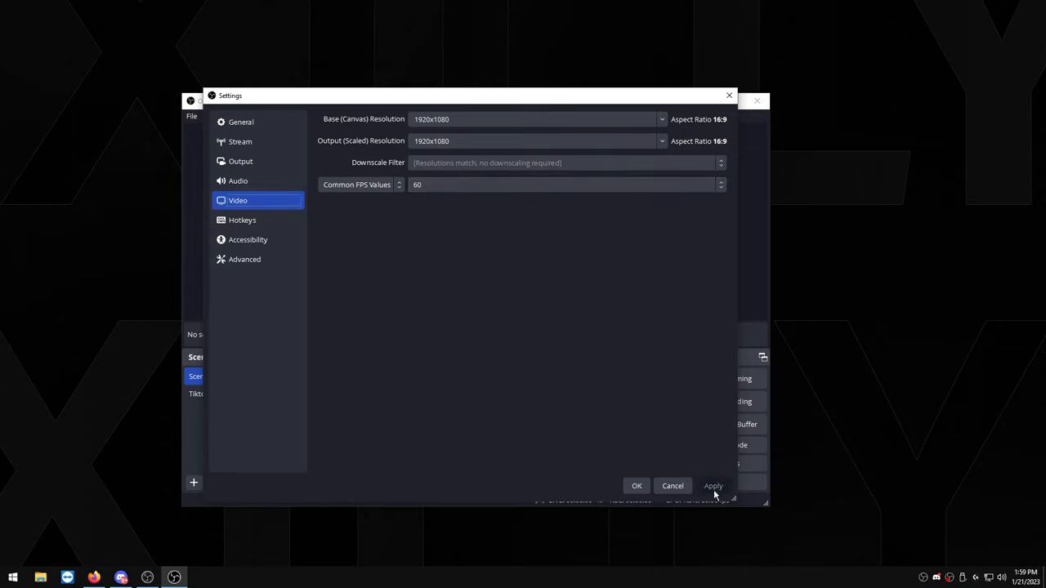
pyautogui.click(241, 220)
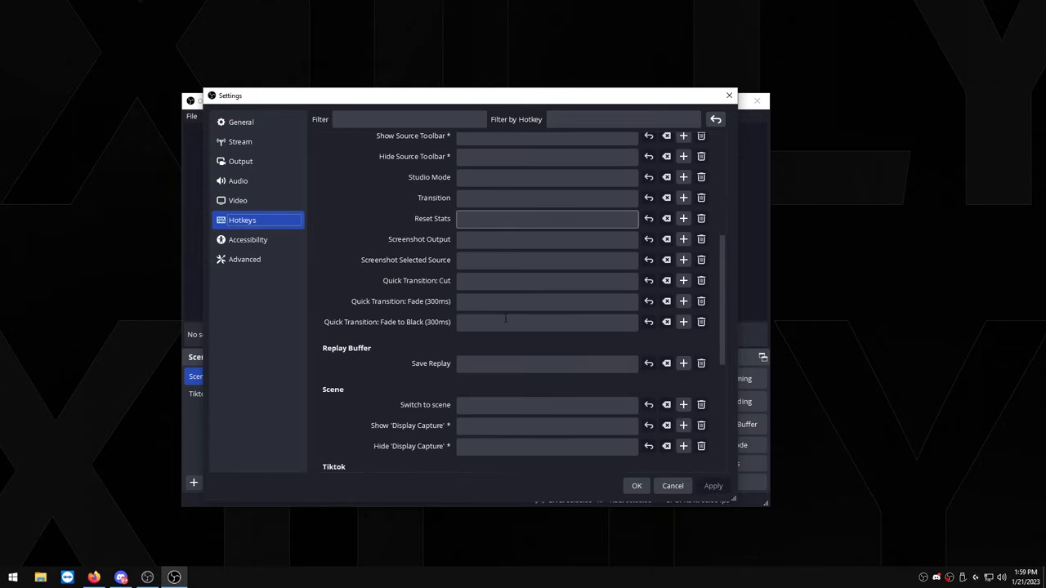
# - Assign F12 as the Save Replay hotkey and save the settings
pyautogui.click(545, 362)
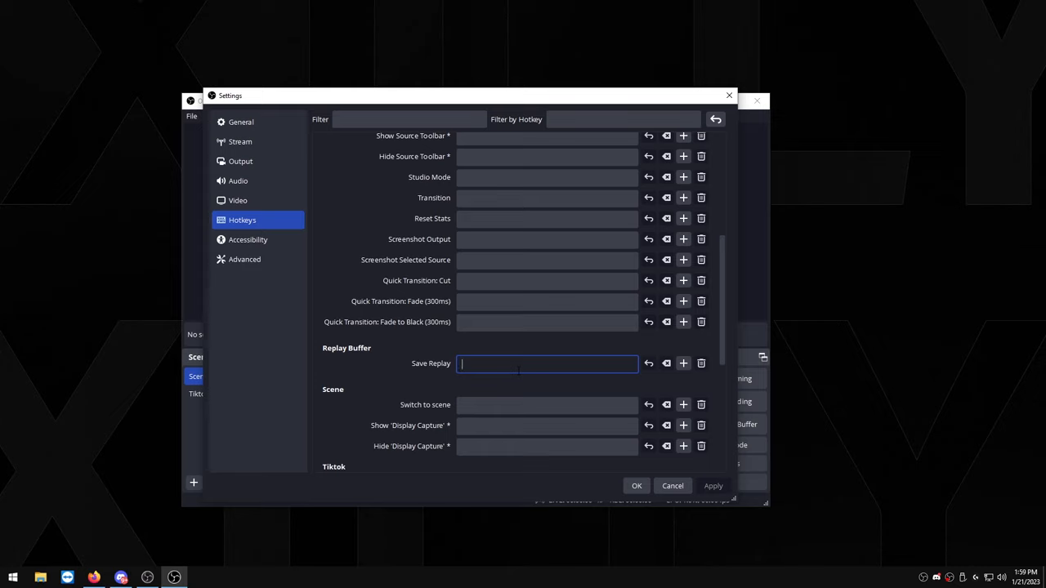
pyautogui.press('F12')
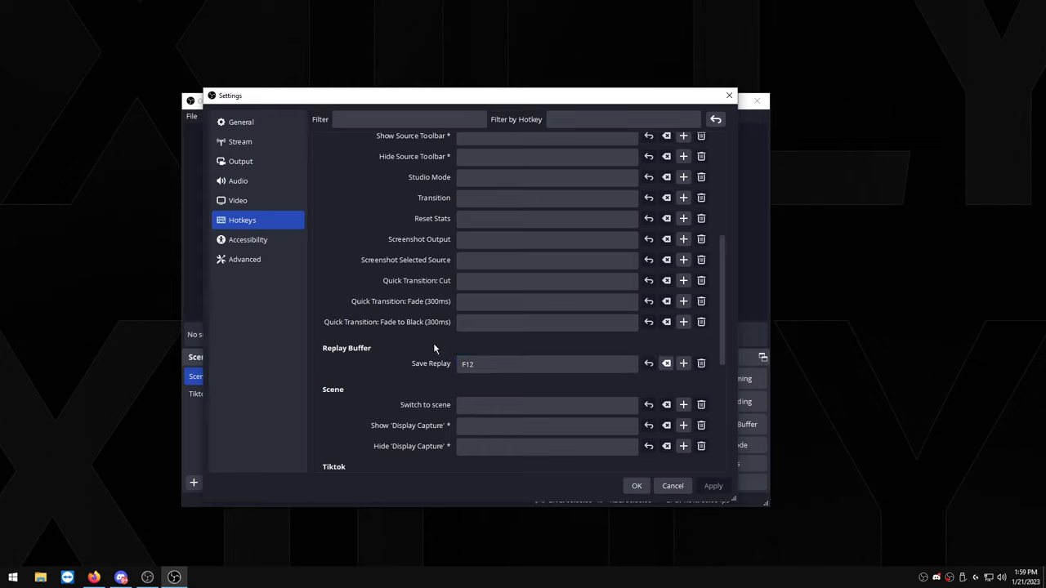
pyautogui.click(244, 259)
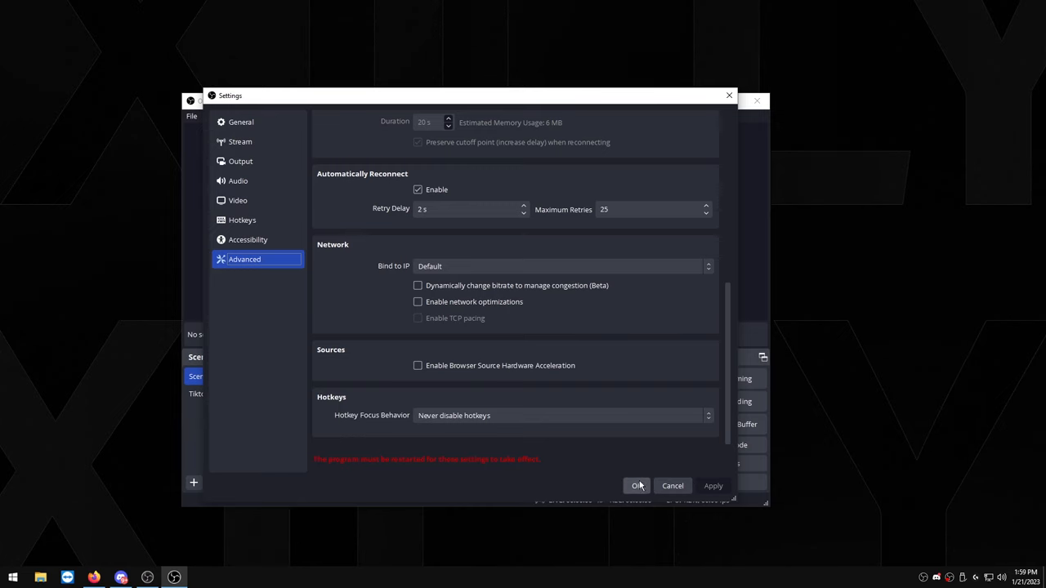
pyautogui.click(637, 485)
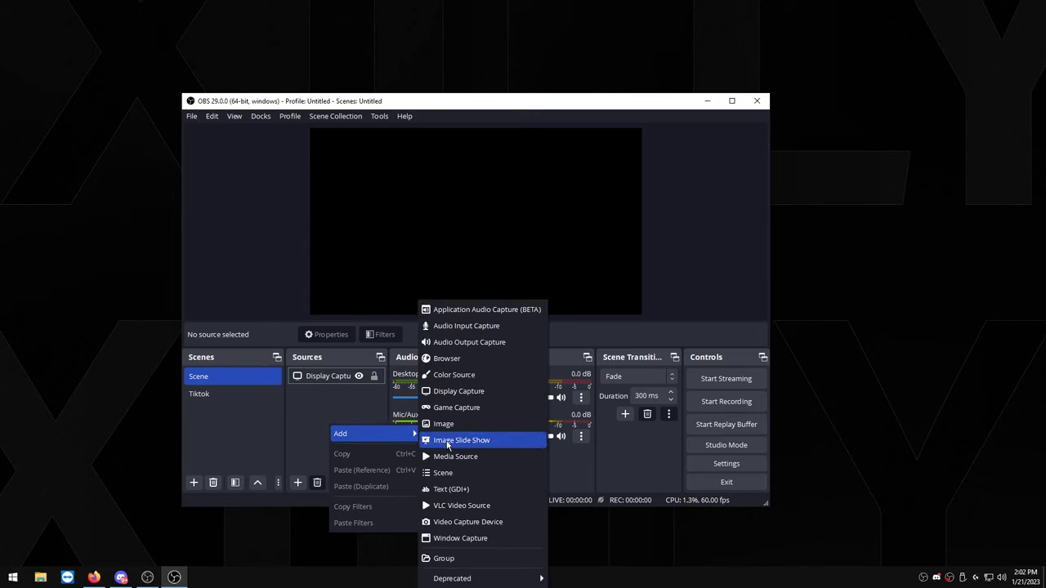
# - Add a source named Game Capture set to capture a specific window
pyautogui.click(457, 406)
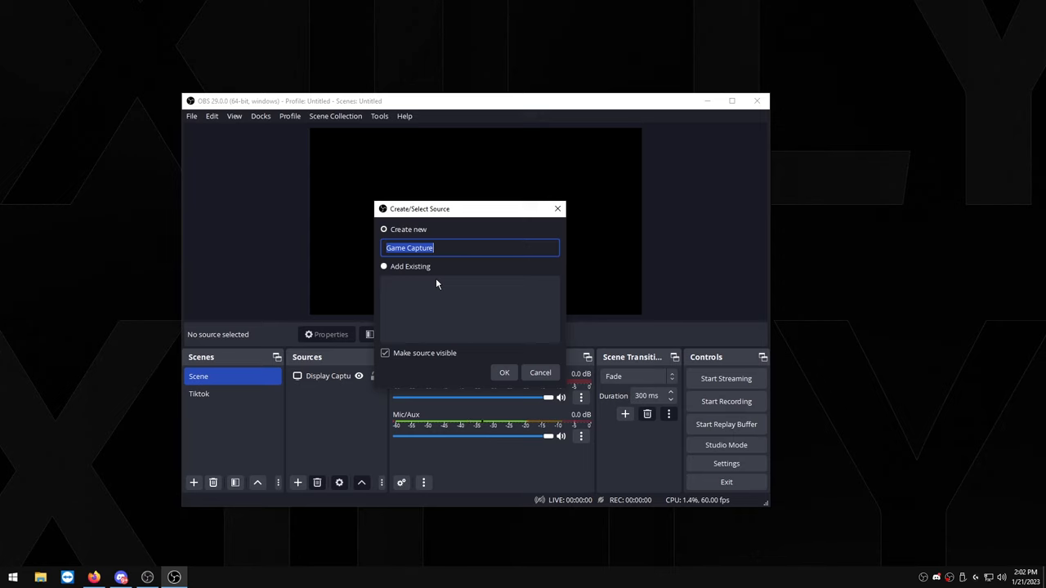
pyautogui.click(504, 373)
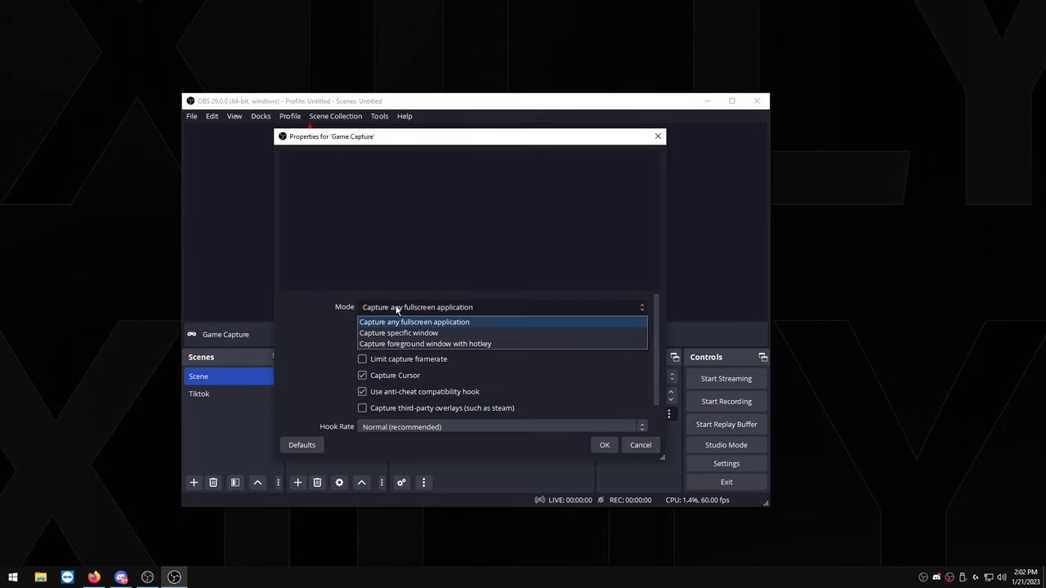
pyautogui.moveTo(398, 332)
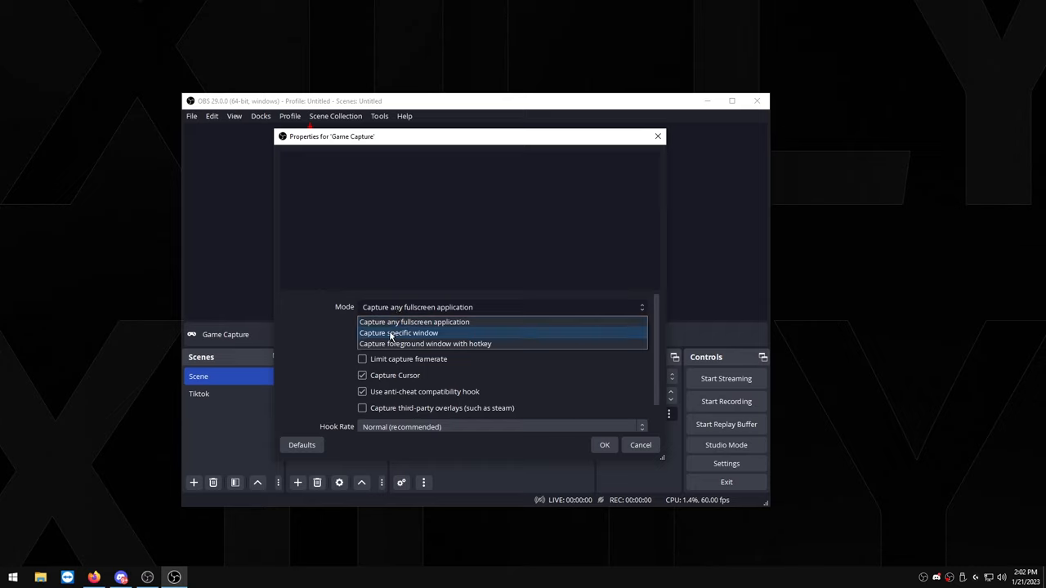
pyautogui.click(398, 333)
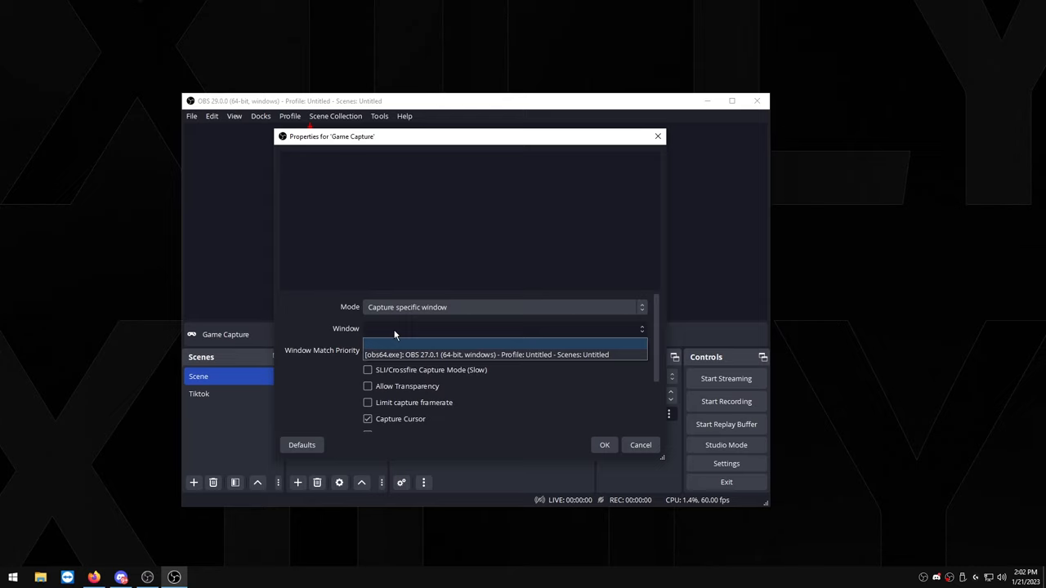
pyautogui.moveTo(417, 338)
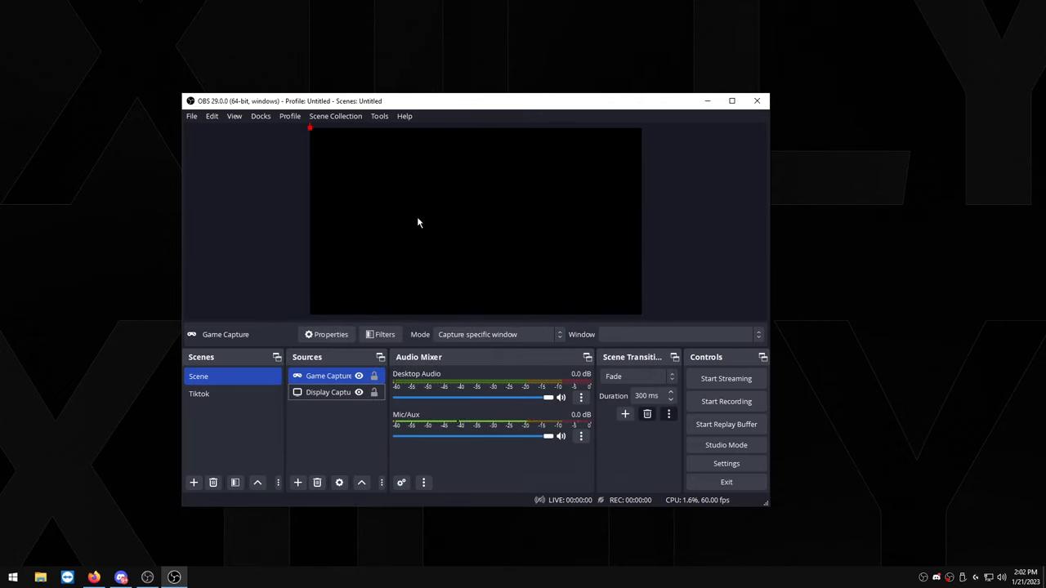
pyautogui.moveTo(514, 186)
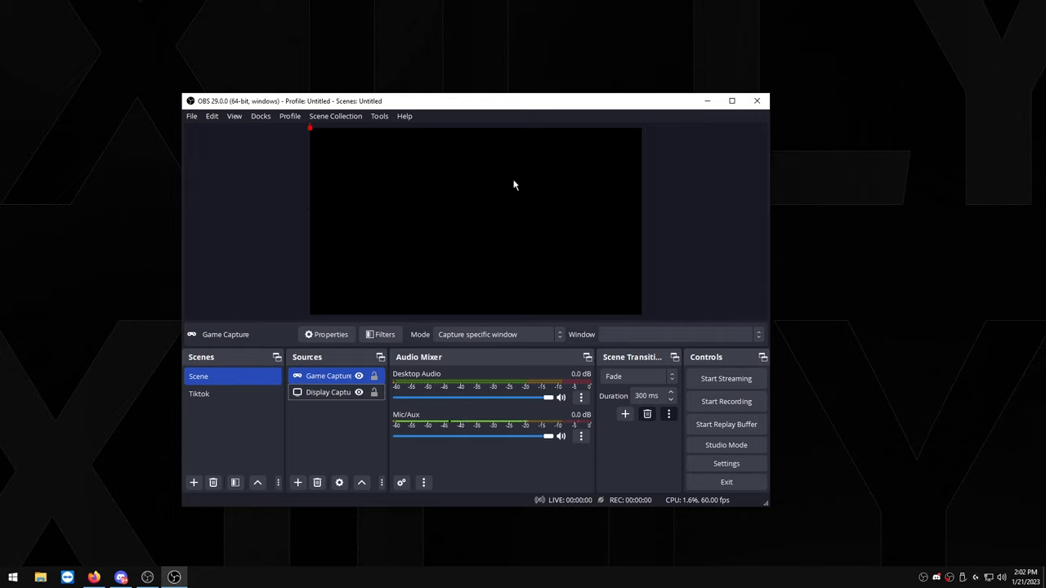
pyautogui.moveTo(499, 194)
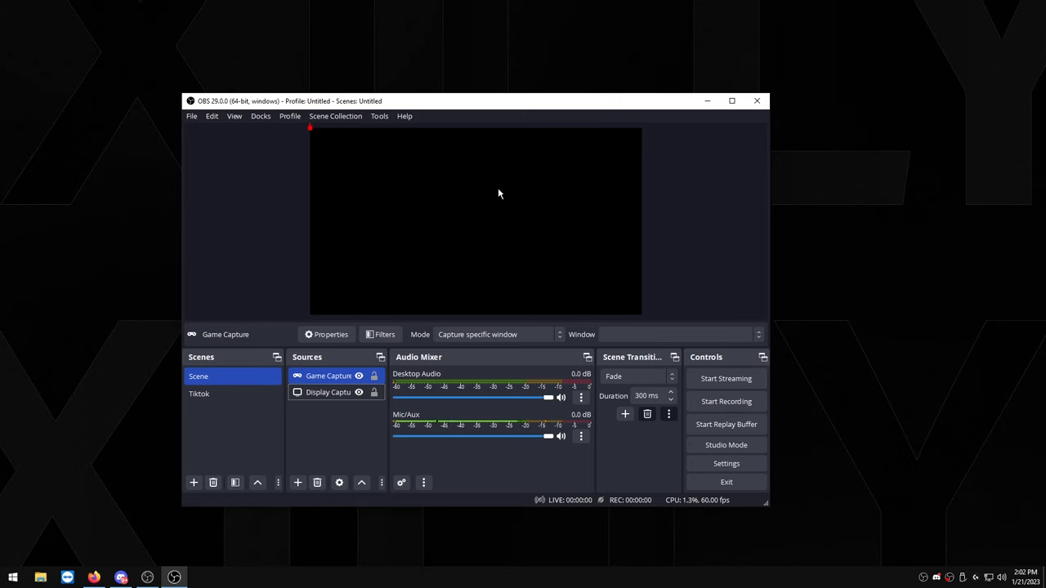
# - Disable the preview and minimize the OBS window
pyautogui.rightClick(499, 193)
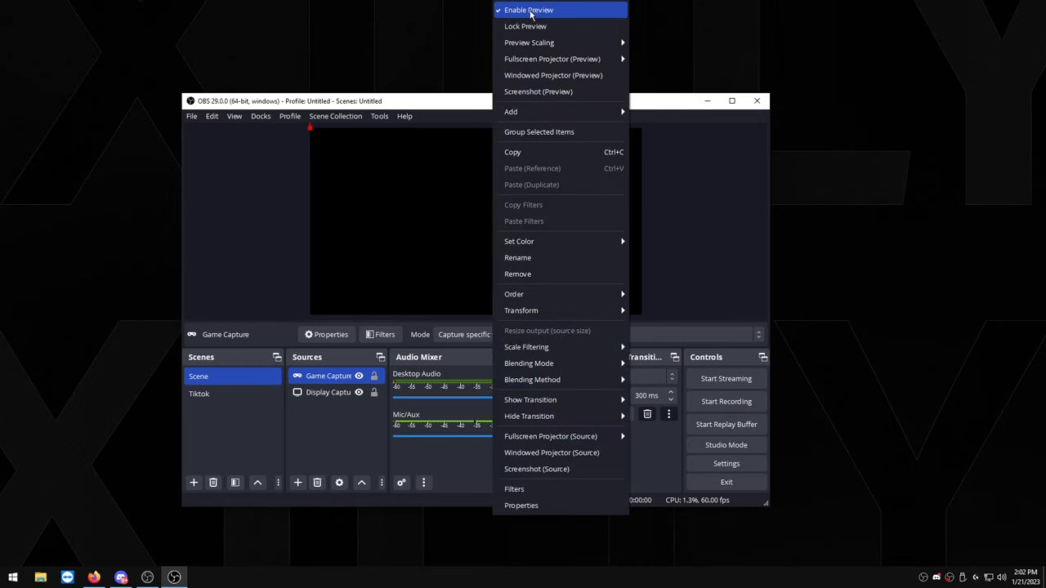
pyautogui.click(529, 10)
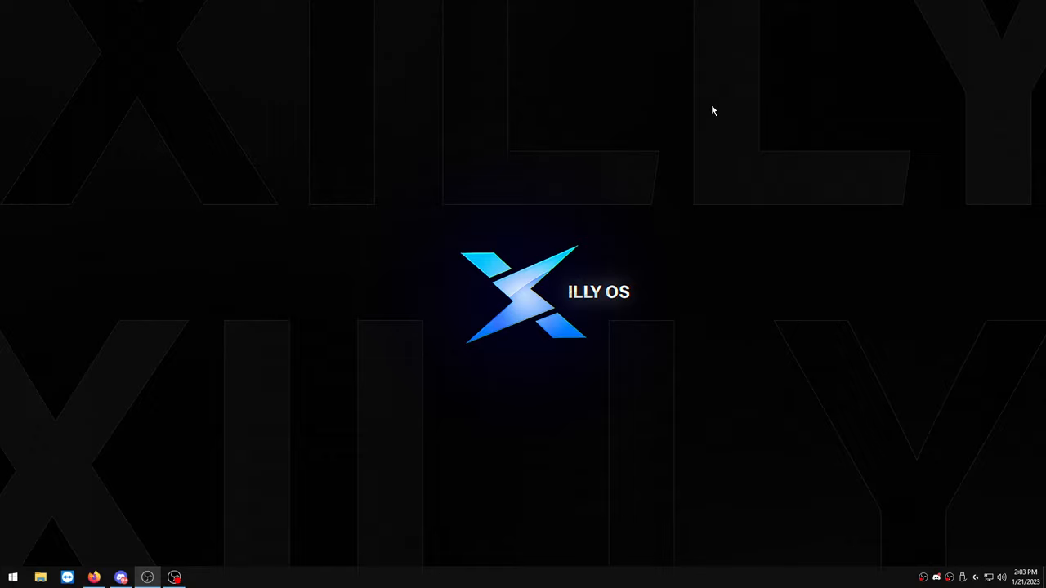
# - Open the OBS install folder from its process in Task Manager
pyautogui.click(174, 578)
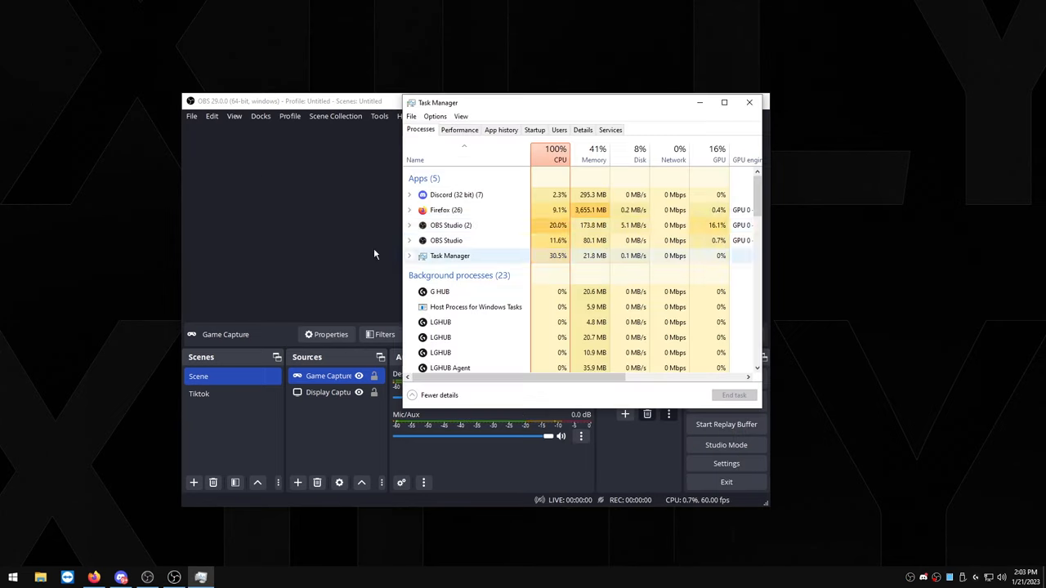
pyautogui.rightClick(450, 224)
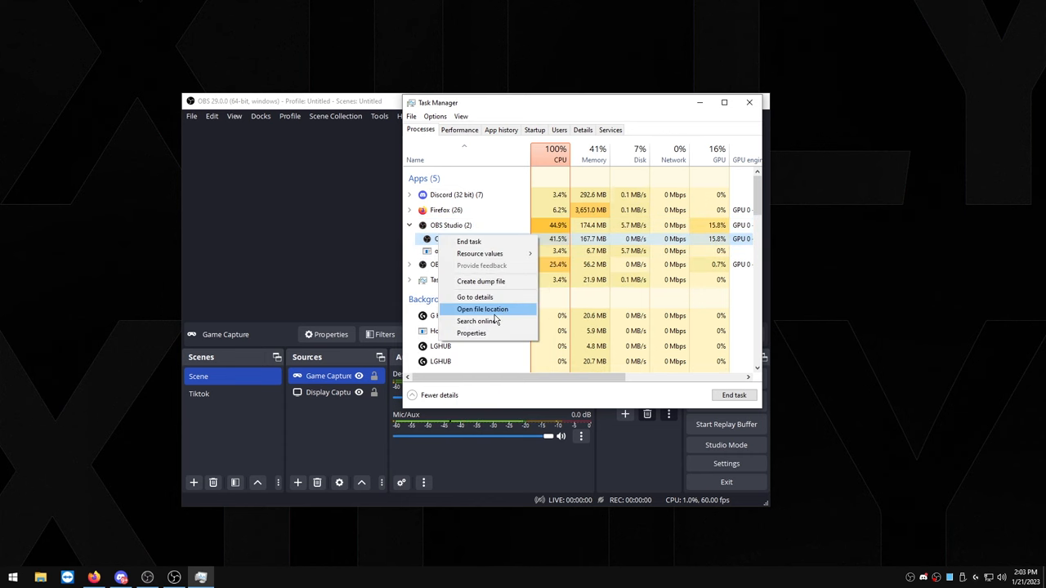
pyautogui.click(482, 308)
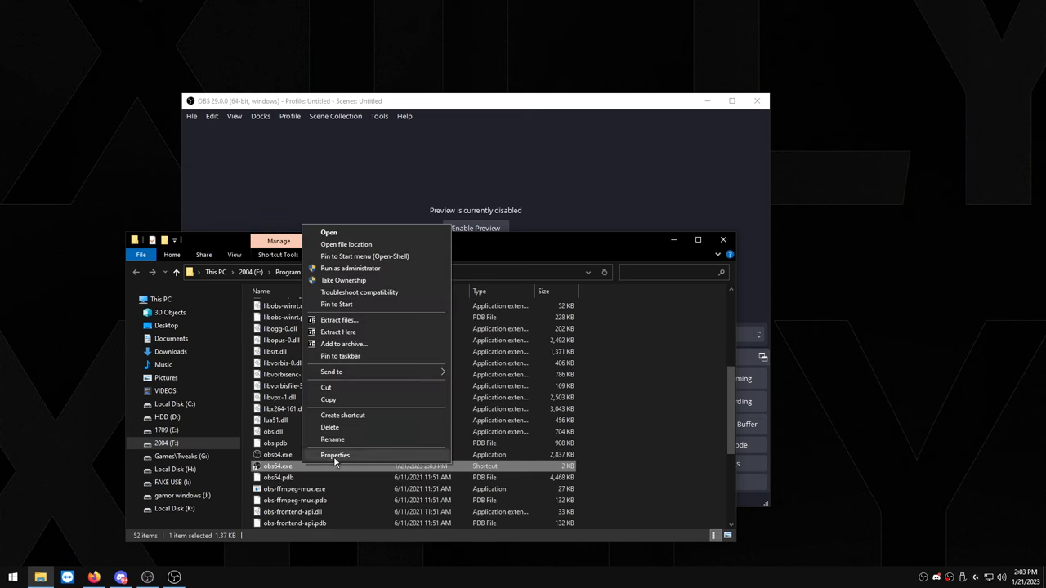
# - Add --startreplaybuffer --minimize-to-tray --disable-updater to the obs64.exe shortcut's target
pyautogui.click(334, 455)
pyautogui.write('startreplaybuffer --minimize-to-tray --disable-updater')
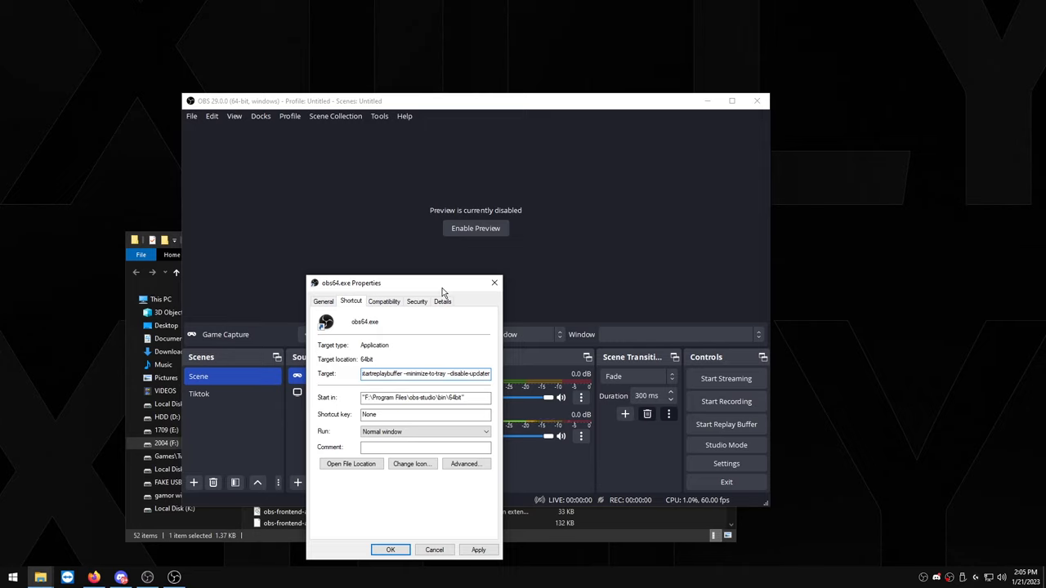
pyautogui.moveTo(519, 457)
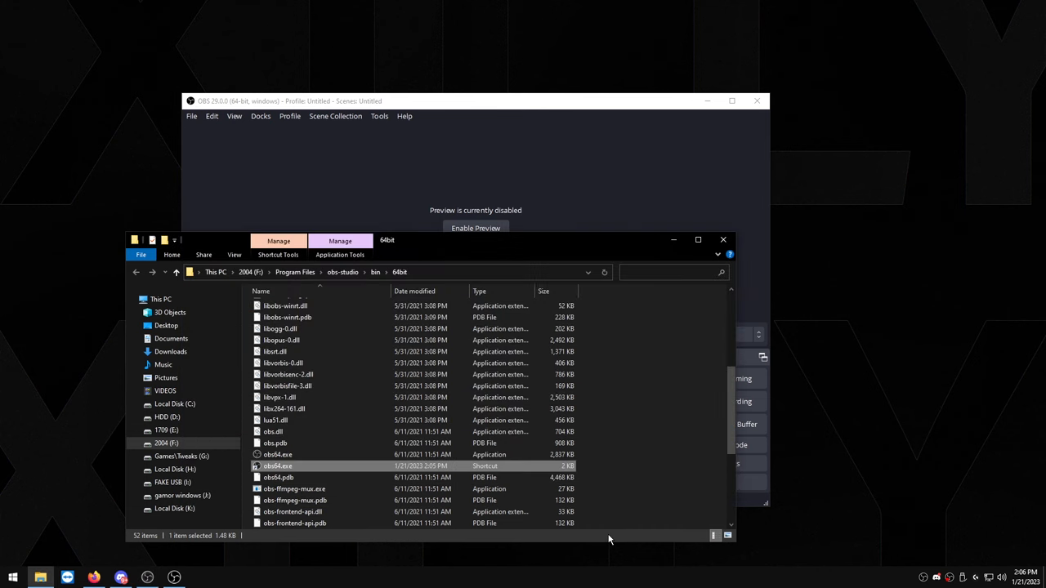
# - Move the OBS shortcut into the shell:startup folder and close File Explorer
pyautogui.rightClick(278, 466)
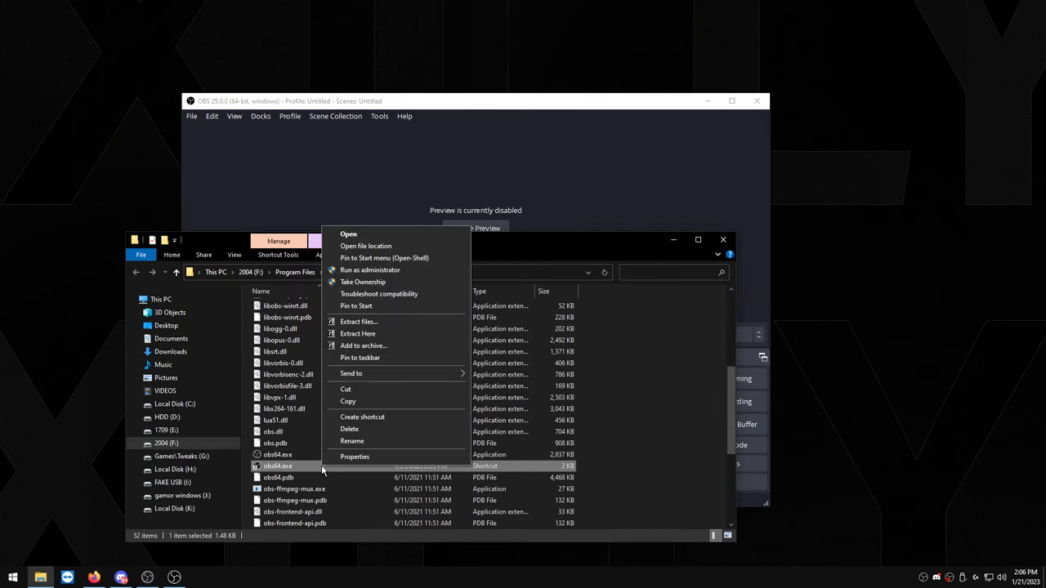
pyautogui.moveTo(440, 400)
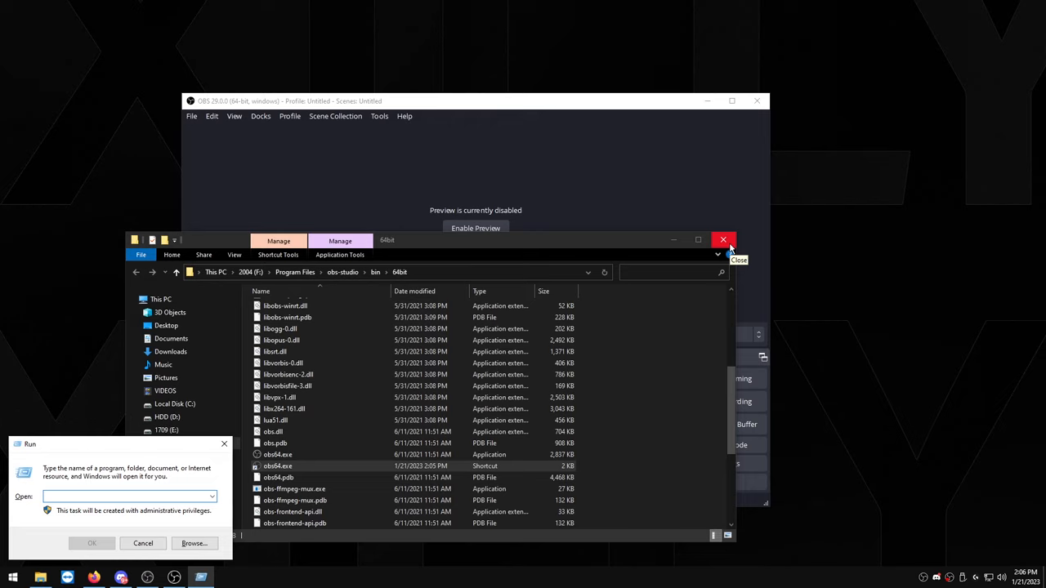
pyautogui.write('shell:startup')
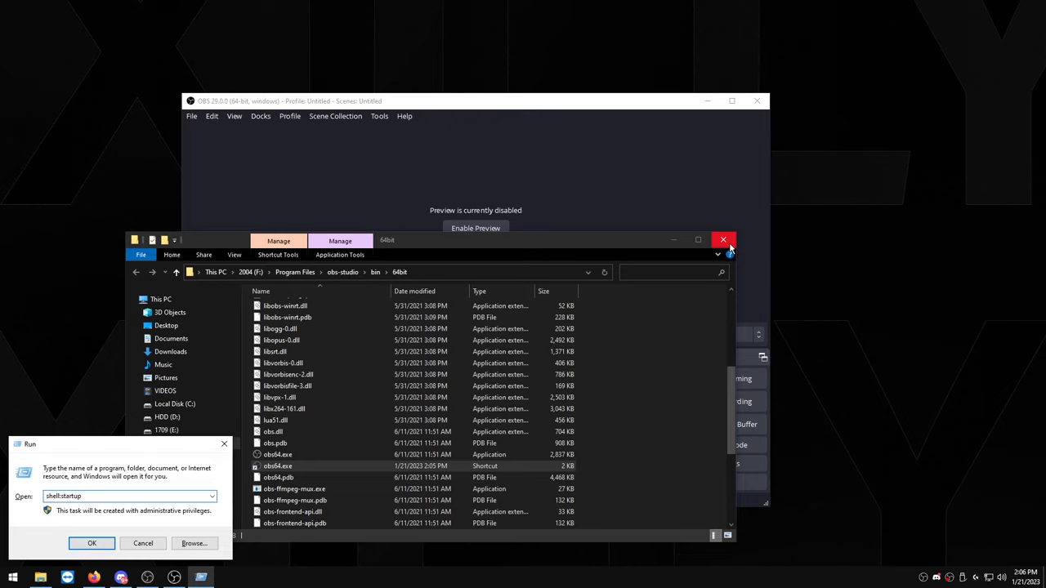
pyautogui.click(91, 543)
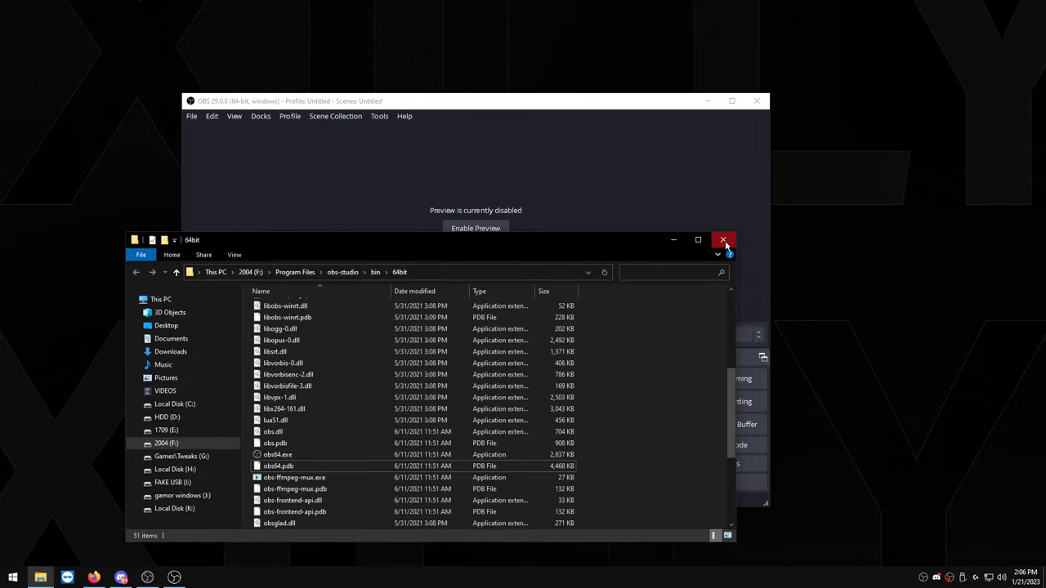
pyautogui.click(723, 239)
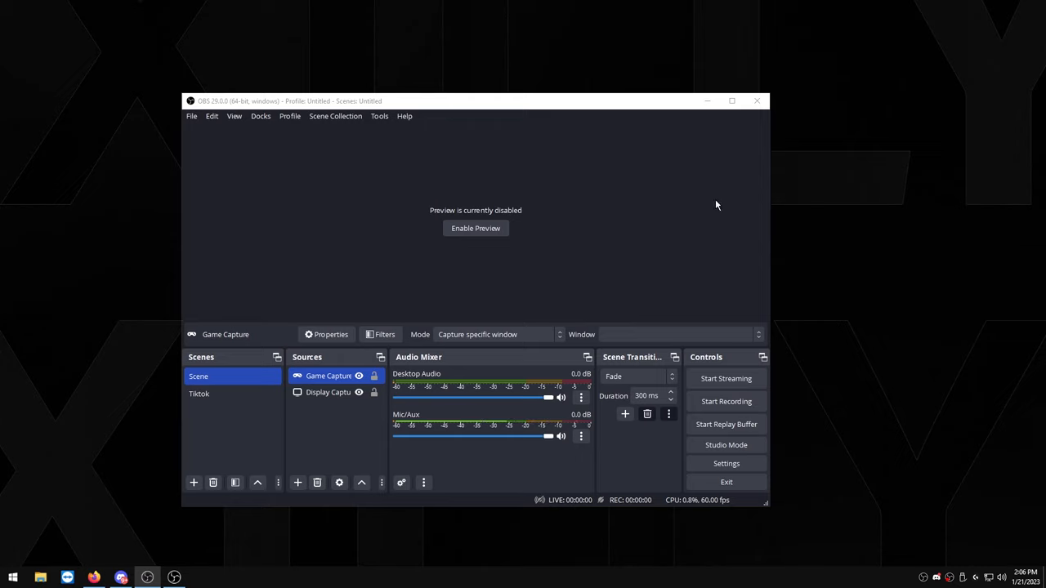